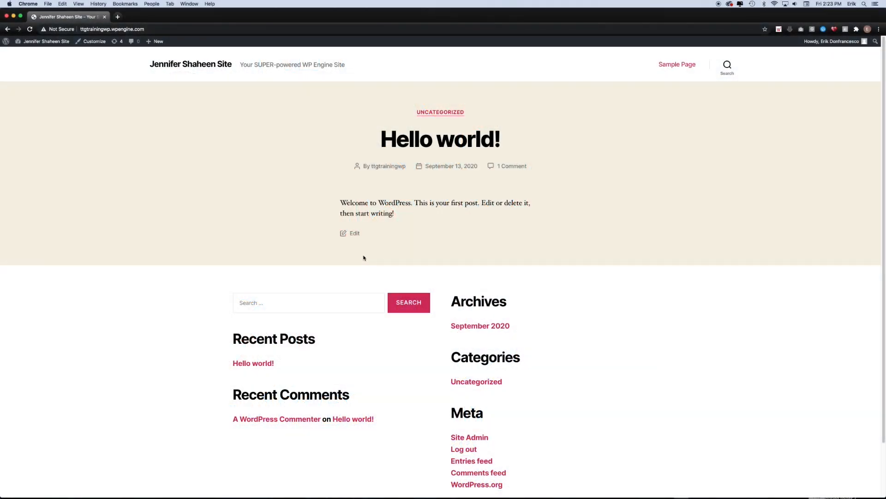
- Open the site's admin shortcuts menu from the front-end toolbar
{"action": "left_click", "coordinate": [47, 41]}
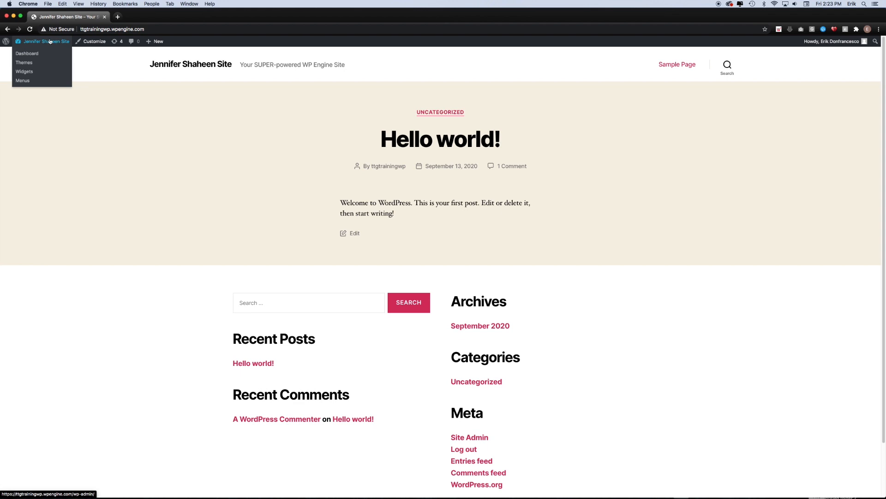
{"action": "mouse_move", "coordinate": [26, 54]}
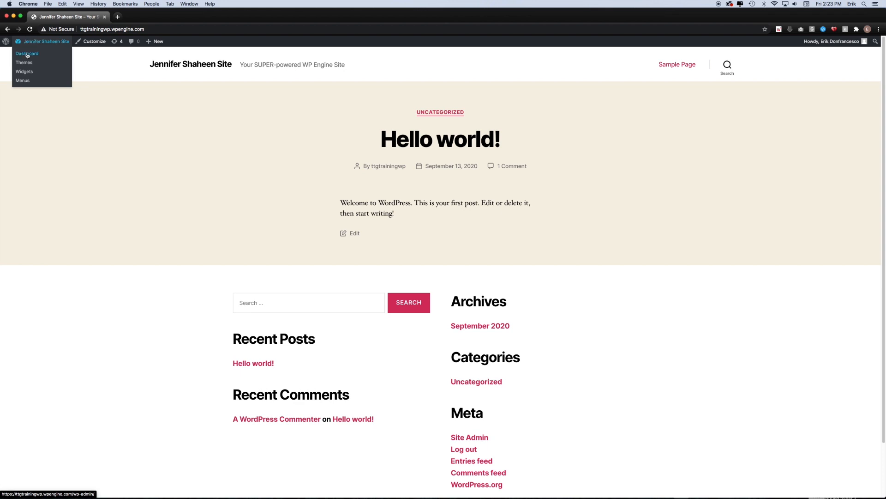
- Go to the admin Dashboard and then to Plugins > Add New
{"action": "left_click", "coordinate": [27, 54]}
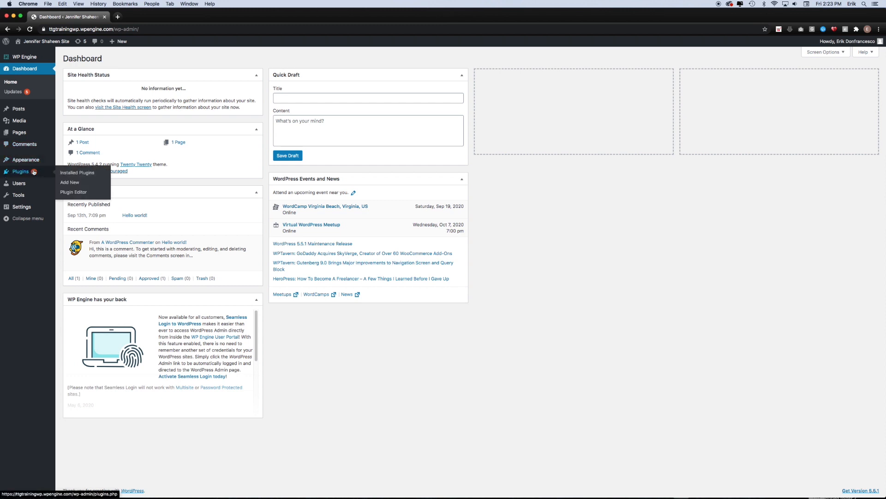
{"action": "mouse_move", "coordinate": [69, 182]}
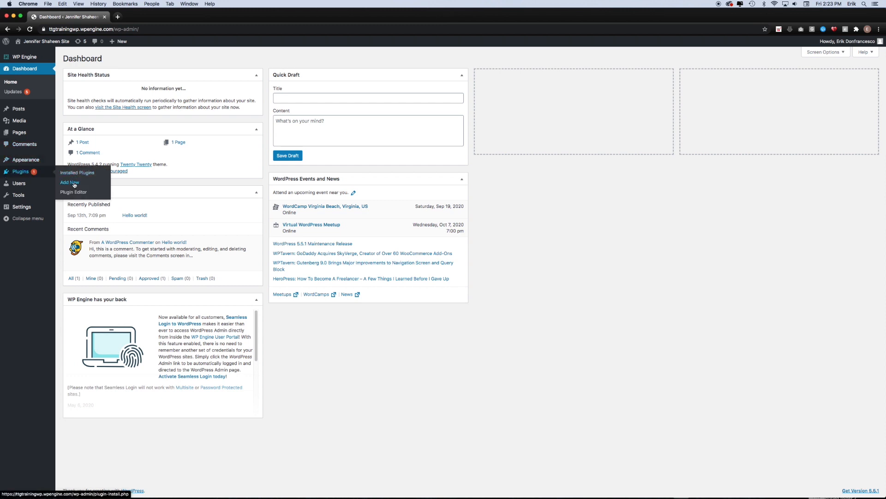
{"action": "left_click", "coordinate": [69, 182]}
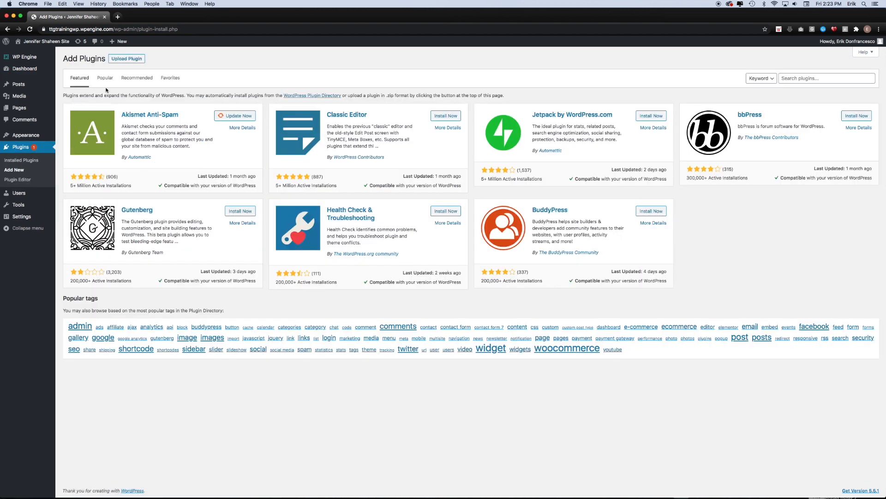
- View the Popular plugins list and dismiss the Google Analytics plugin details
{"action": "left_click", "coordinate": [104, 78]}
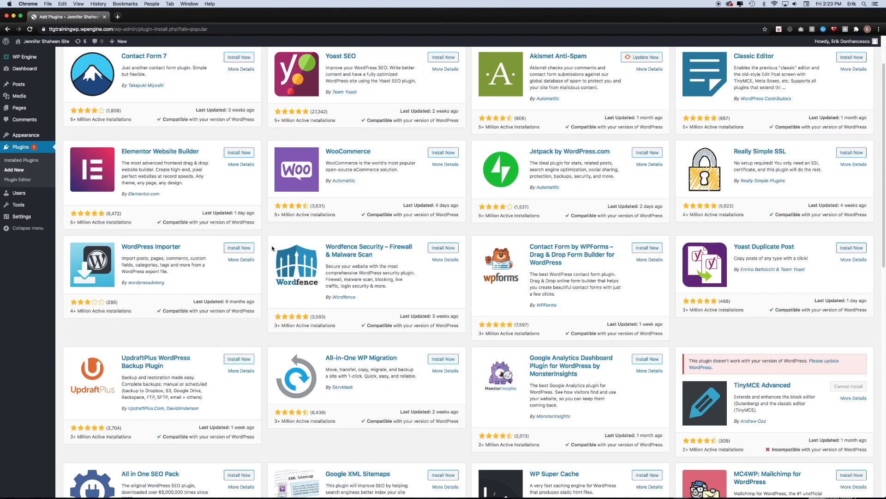
{"action": "scroll", "scroll_direction": "down", "scroll_amount": 3}
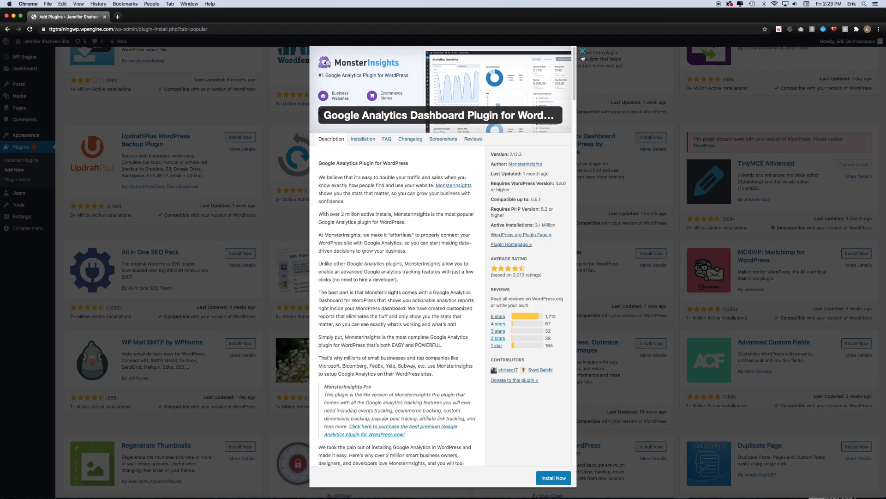
{"action": "left_click", "coordinate": [582, 51]}
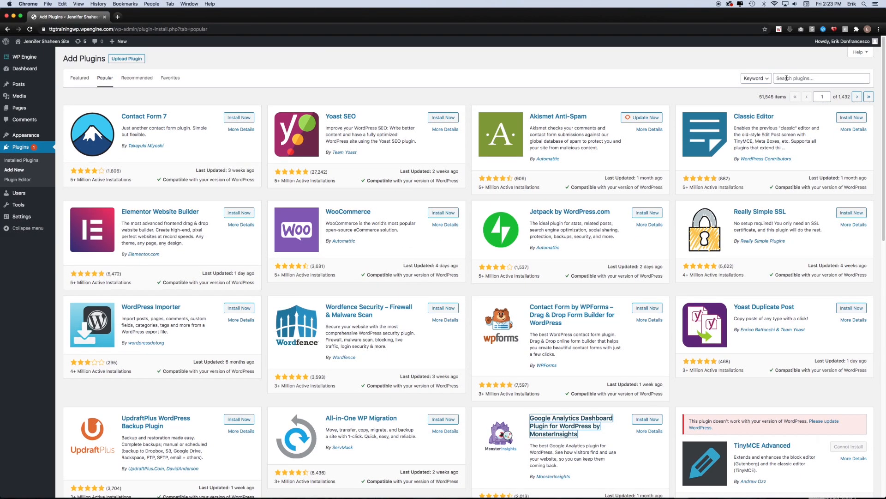
- Search for 'post duplicator', install Post Duplicator and activate it
{"action": "type", "text": "p"}
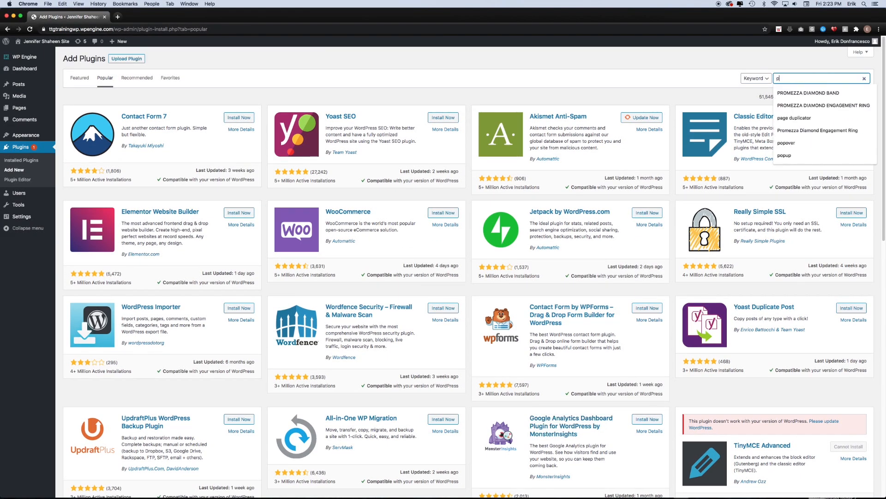
{"action": "type", "text": "ost duplicator"}
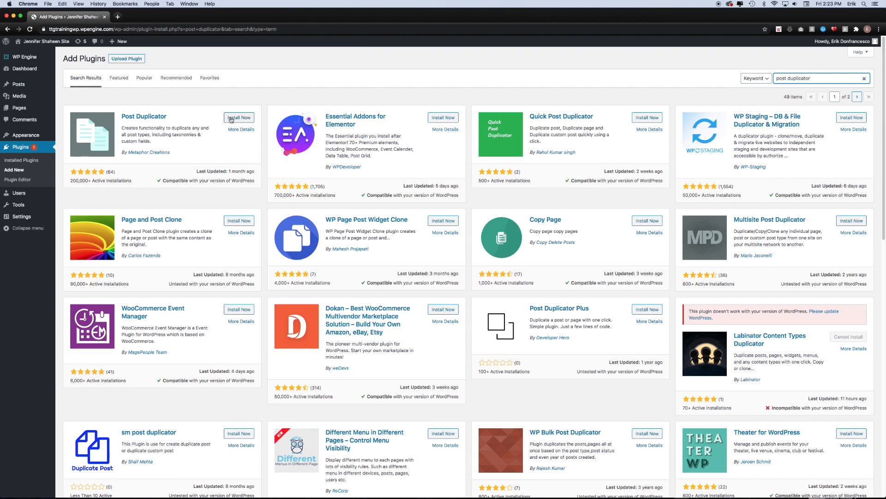
{"action": "left_click", "coordinate": [239, 117]}
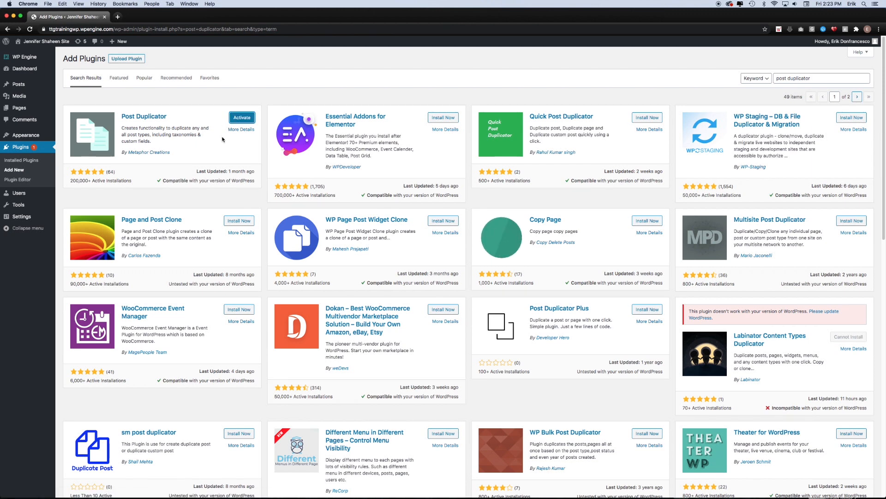
{"action": "left_click", "coordinate": [242, 117]}
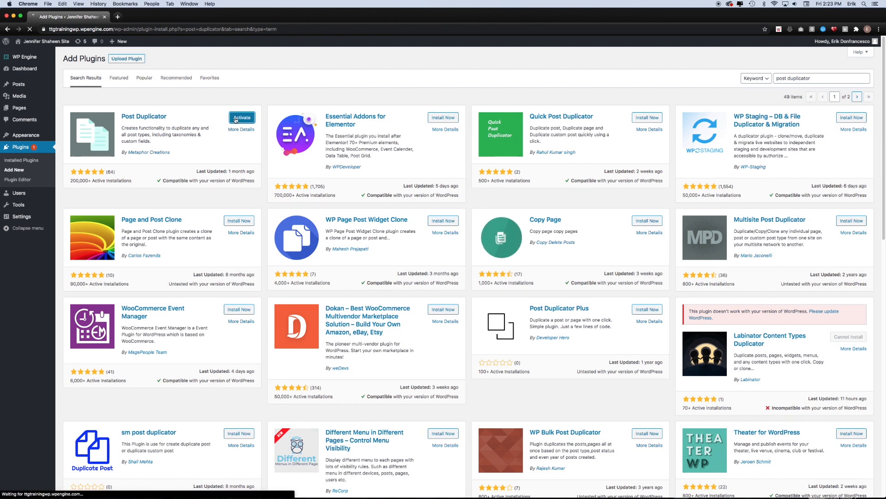
{"action": "left_click", "coordinate": [242, 117]}
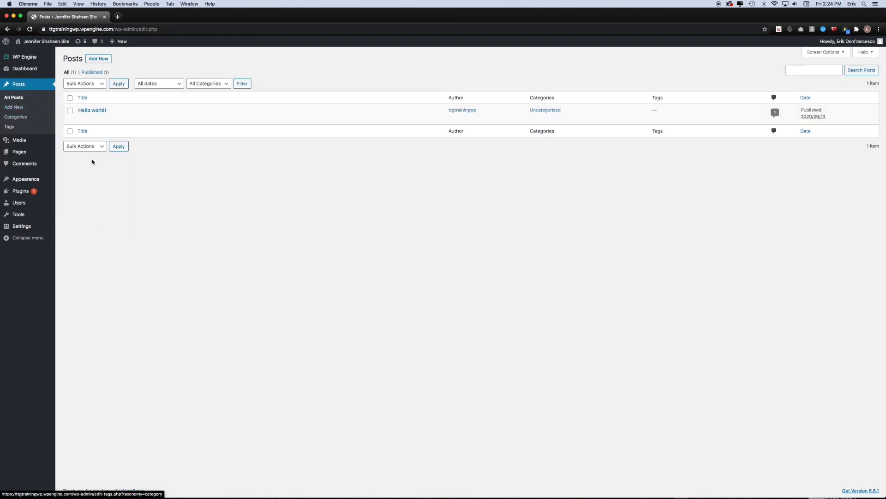
{"action": "mouse_move", "coordinate": [92, 110]}
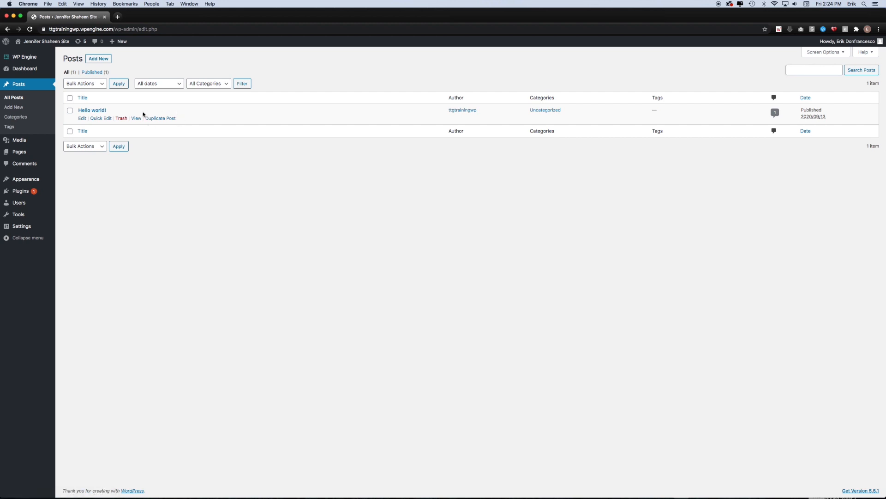
- Duplicate the Hello world! post from the All Posts list
{"action": "left_click", "coordinate": [160, 119]}
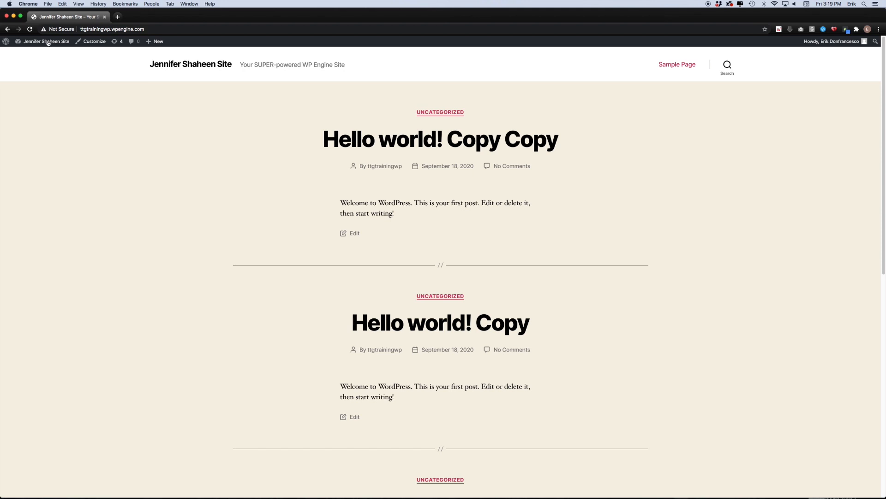
{"action": "mouse_move", "coordinate": [47, 41]}
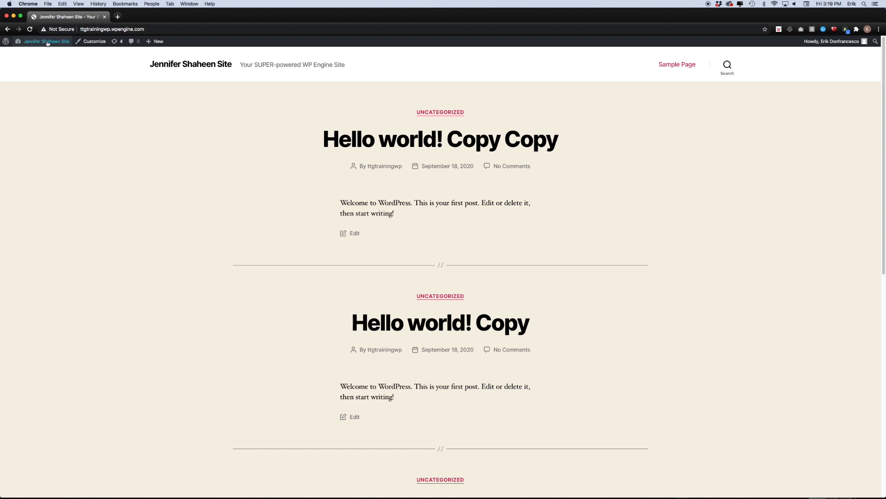
{"action": "mouse_move", "coordinate": [47, 42]}
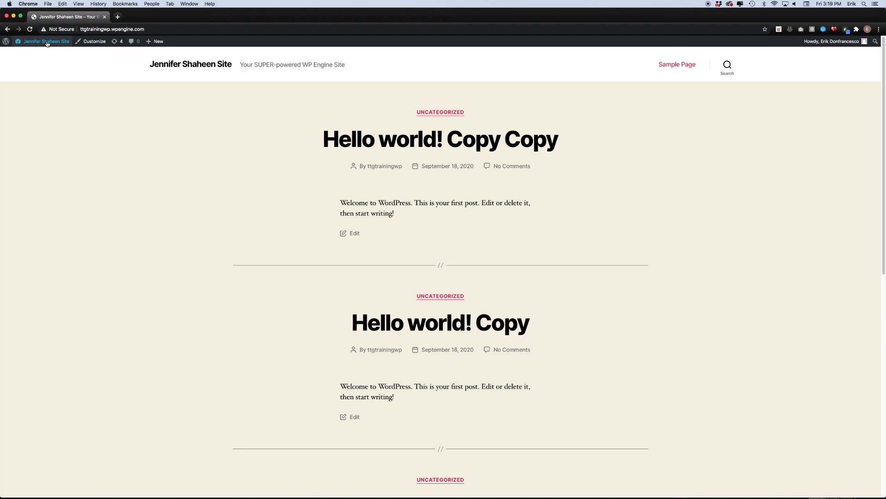
- Return to the admin Dashboard via the site name's toolbar dropdown
{"action": "left_click", "coordinate": [45, 41]}
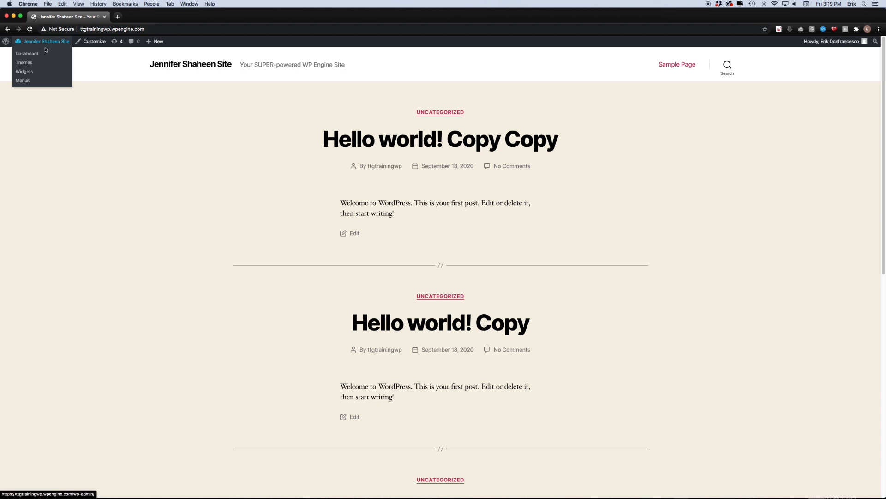
{"action": "left_click", "coordinate": [27, 53]}
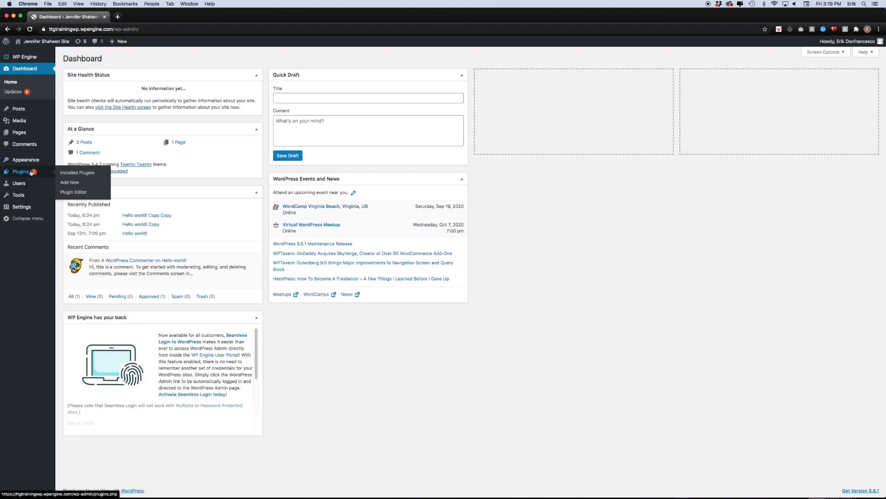
- Show Installed Plugins, listing Akismet Anti-Spam and Post Duplicator
{"action": "left_click", "coordinate": [78, 173]}
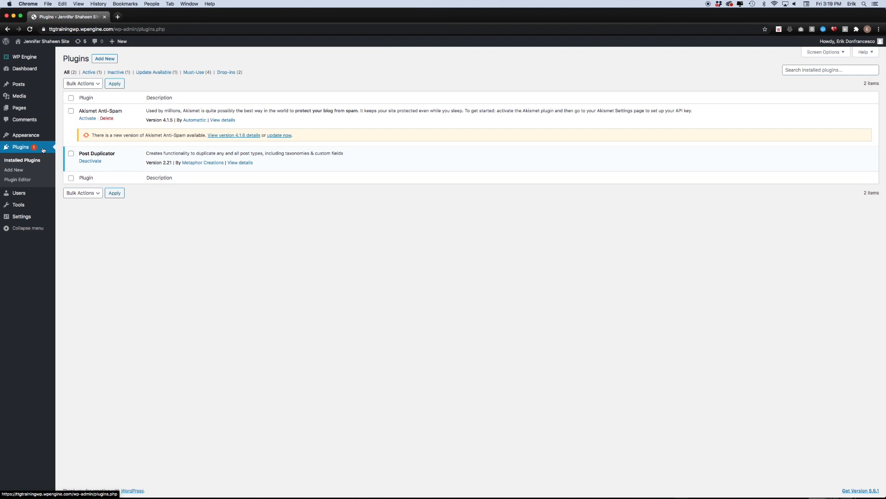
{"action": "mouse_move", "coordinate": [44, 147]}
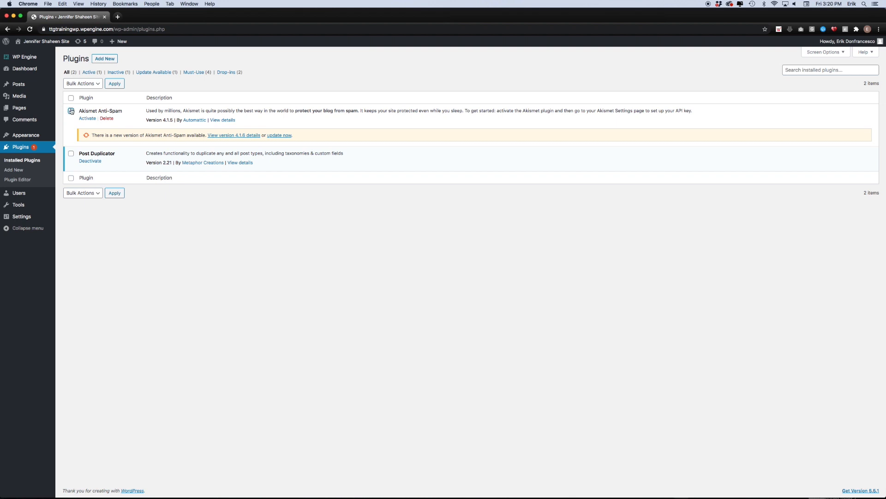
- Select Akismet Anti-Spam and apply the Update bulk action
{"action": "left_click", "coordinate": [72, 111]}
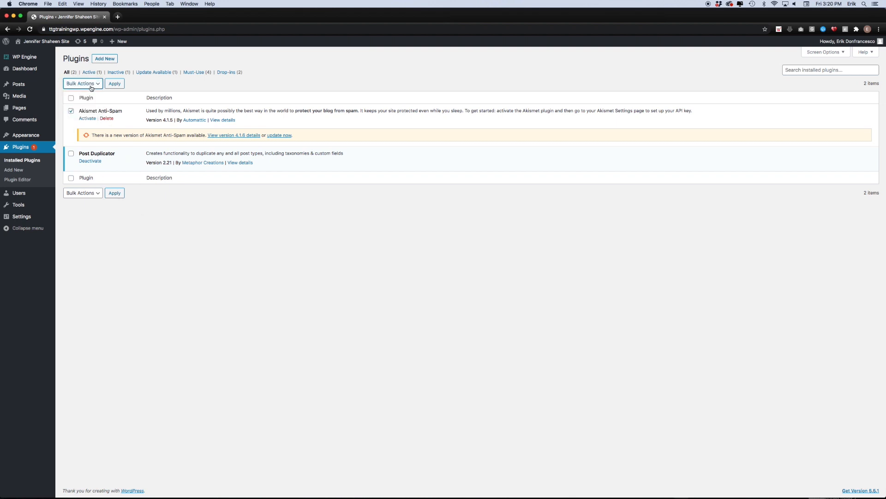
{"action": "left_click", "coordinate": [82, 83]}
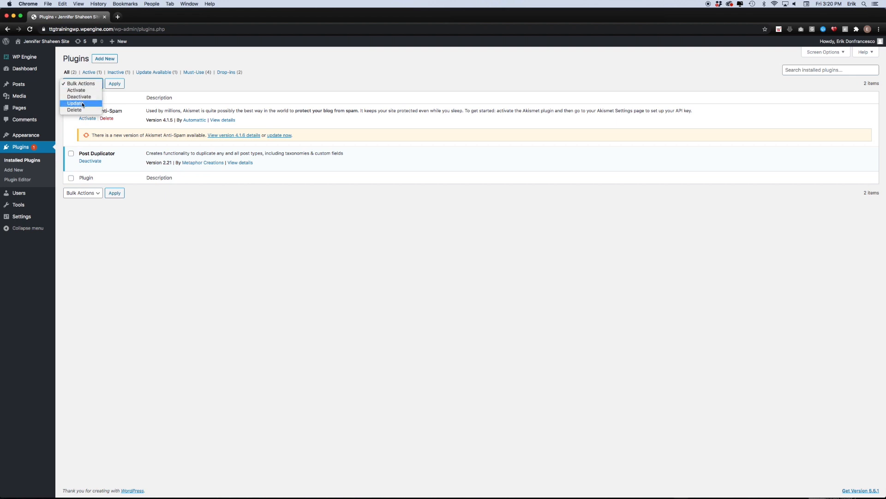
{"action": "left_click", "coordinate": [75, 103]}
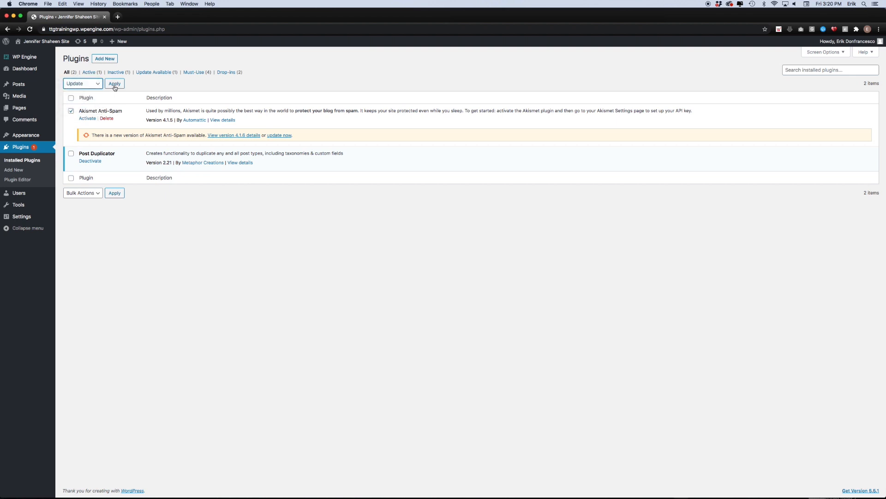
{"action": "left_click", "coordinate": [114, 83]}
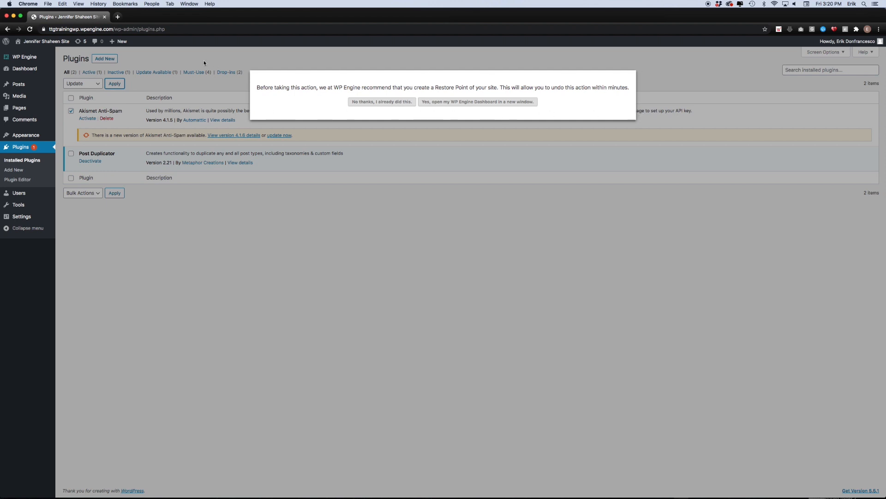
{"action": "mouse_move", "coordinate": [568, 109]}
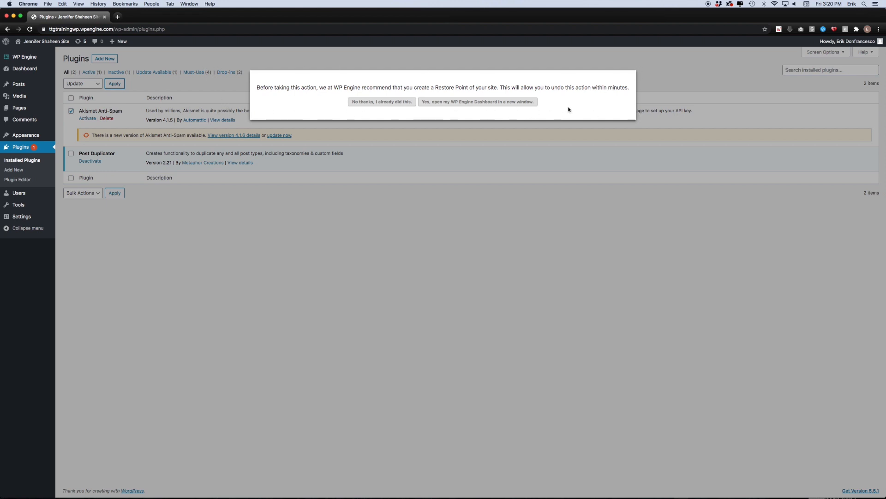
{"action": "mouse_move", "coordinate": [584, 109]}
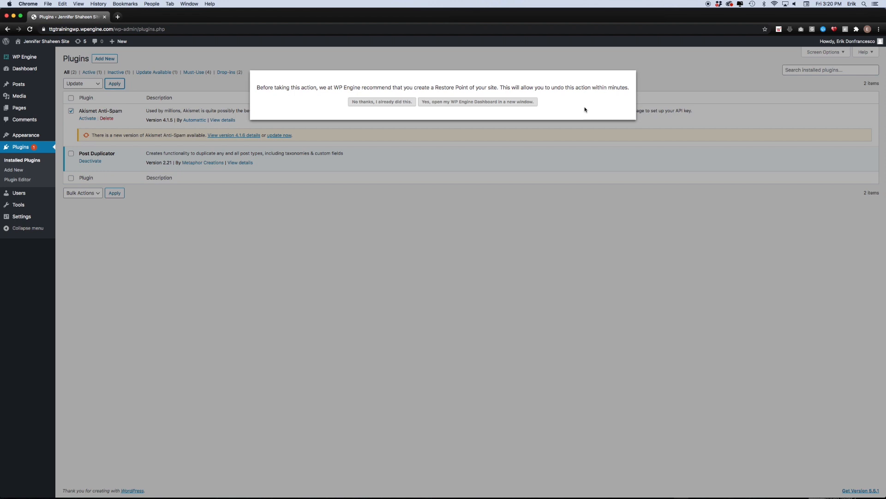
{"action": "mouse_move", "coordinate": [593, 110]}
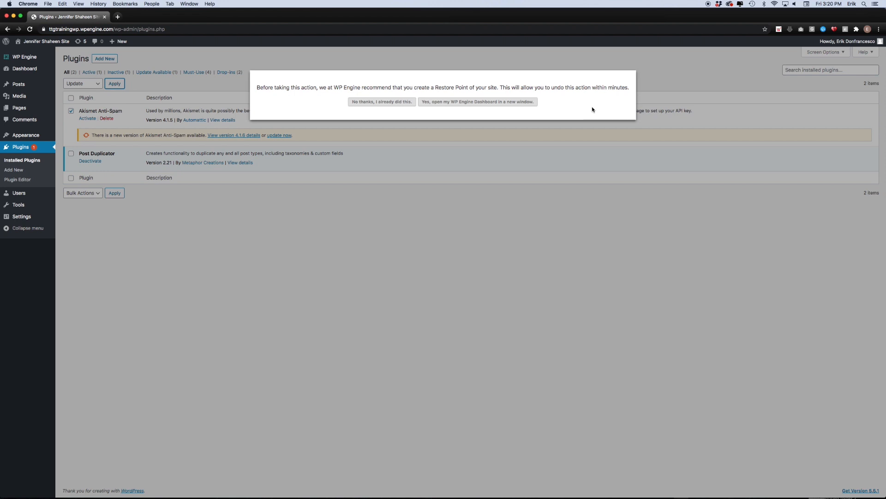
{"action": "mouse_move", "coordinate": [598, 108]}
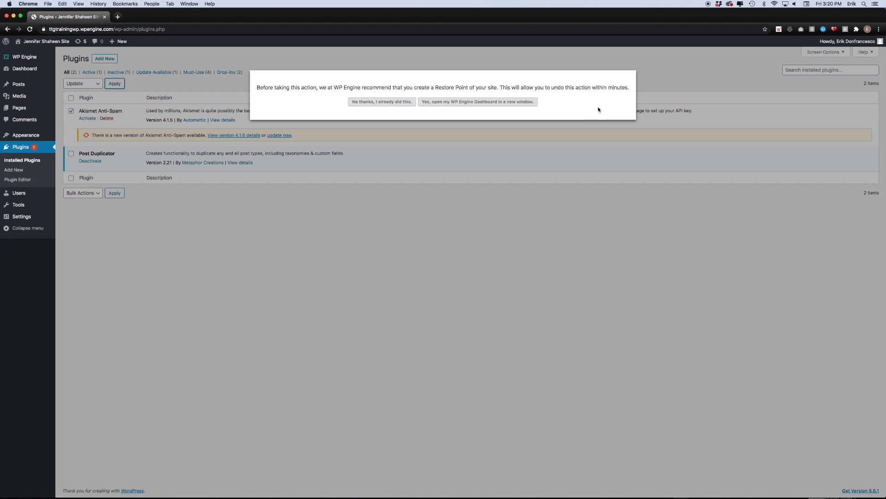
- Choose 'No thanks, I already did this.' so Akismet updates to 4.1.6
{"action": "left_click", "coordinate": [381, 101]}
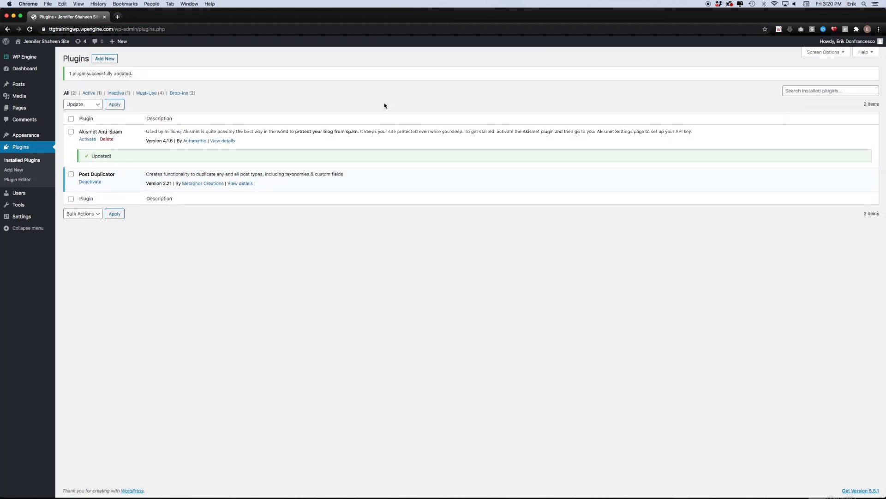
{"action": "mouse_move", "coordinate": [127, 132]}
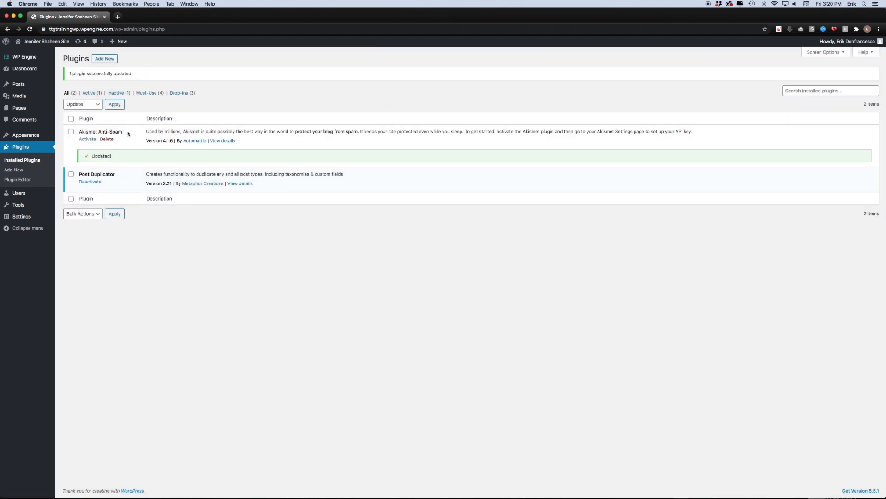